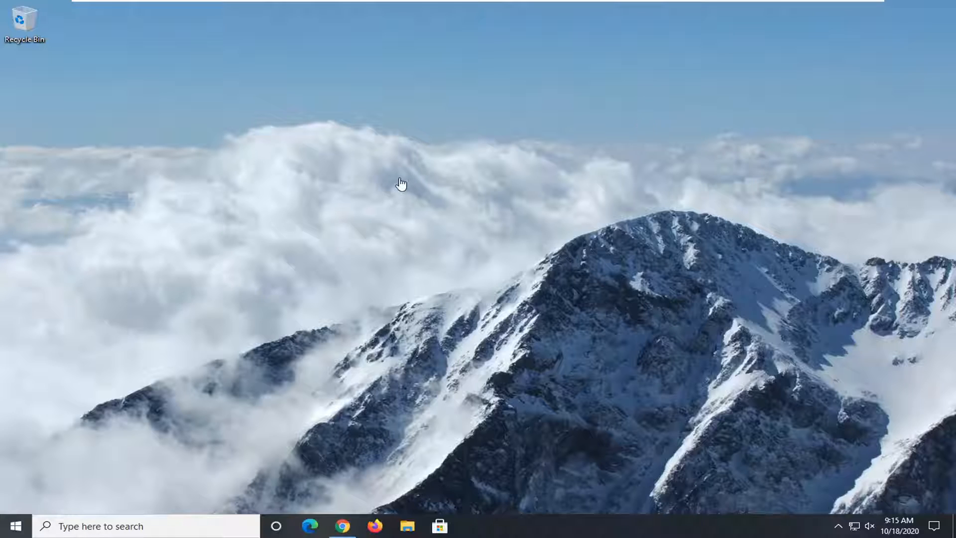
pyautogui.moveTo(428, 220)
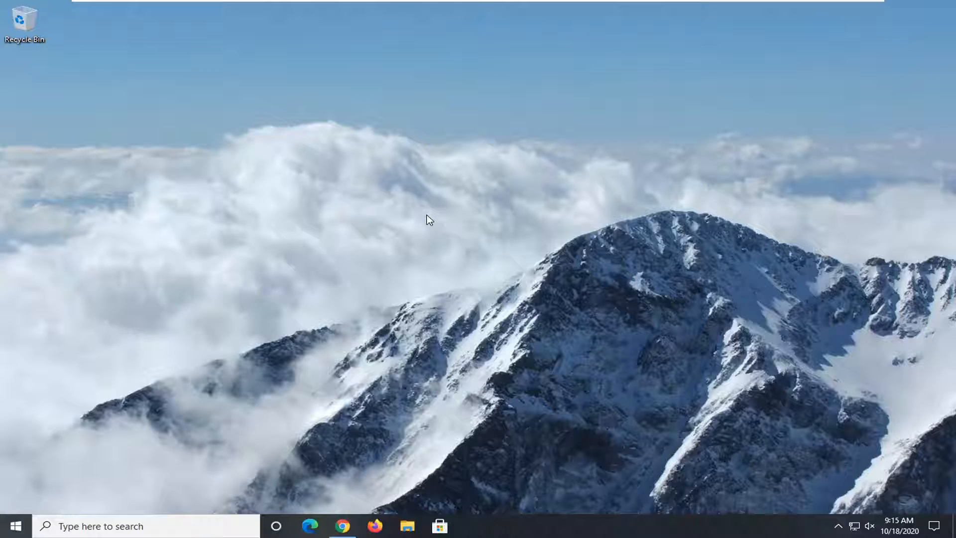
pyautogui.moveTo(461, 237)
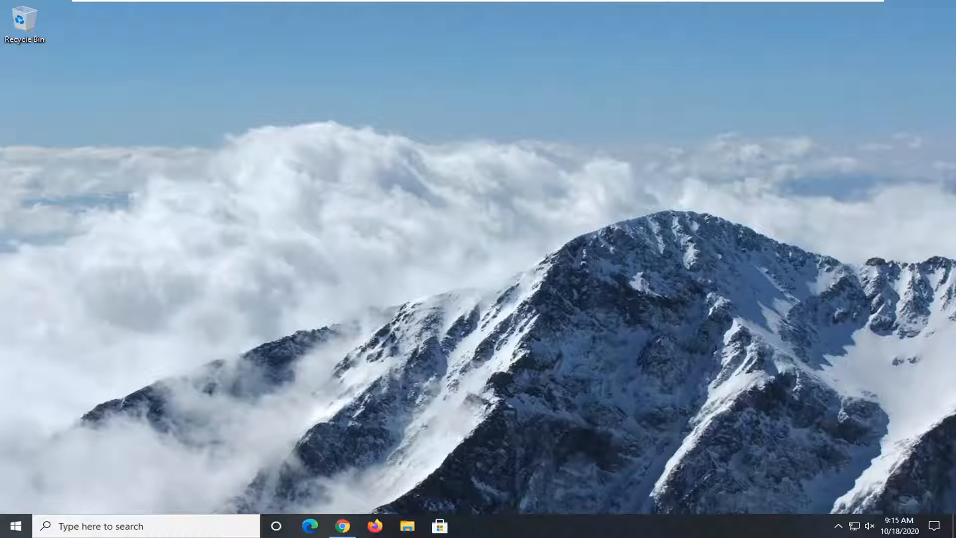
# - Search the Start menu for 'compu' to launch Computer Management
pyautogui.click(11, 526)
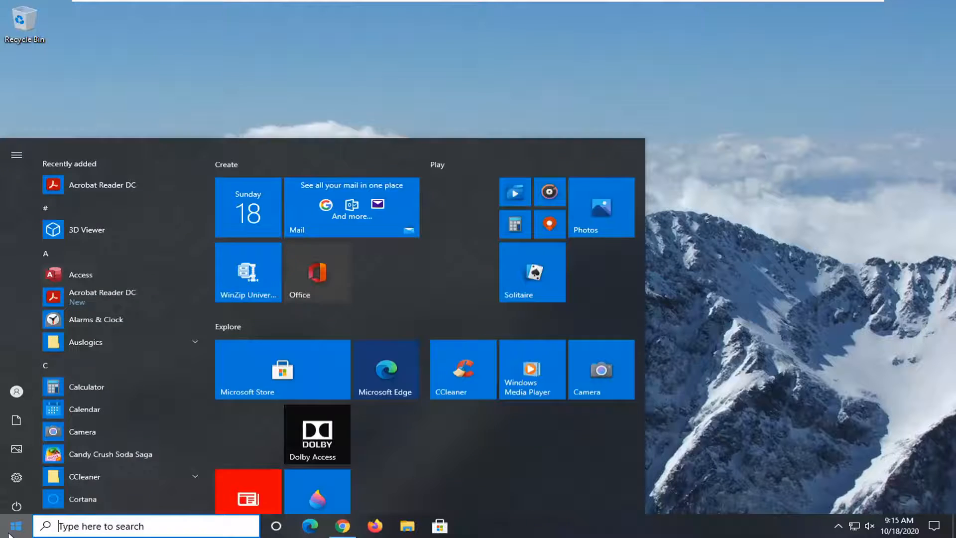
pyautogui.write('compu')
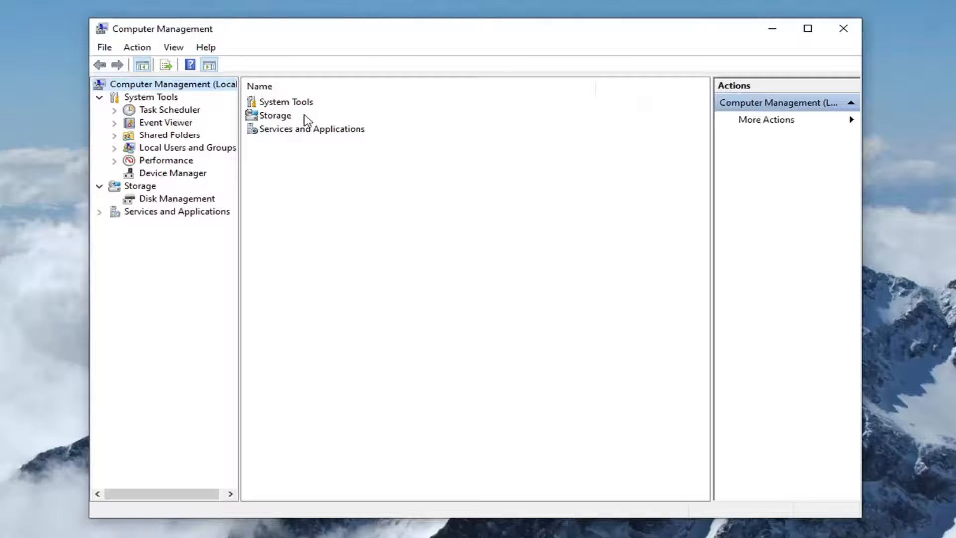
pyautogui.moveTo(198, 156)
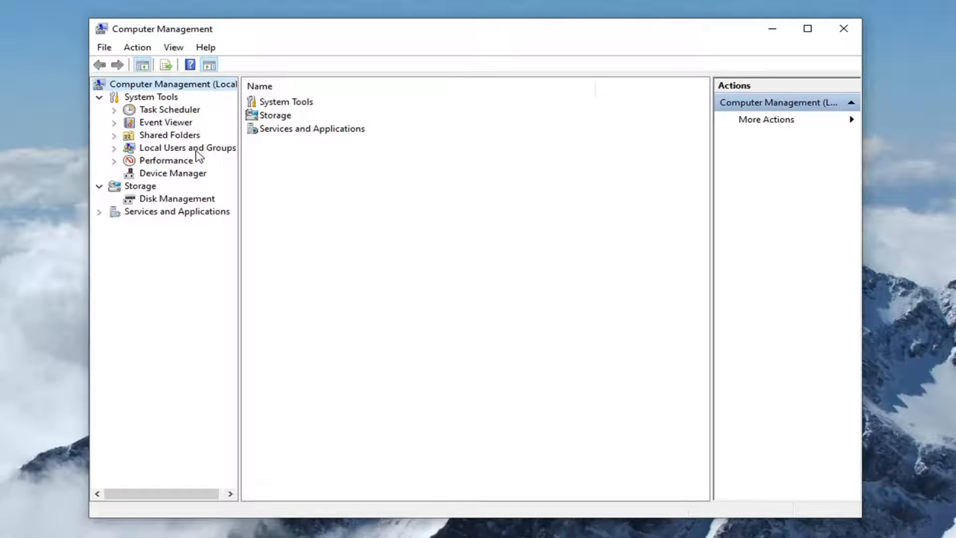
# - Show the Users list under Local Users and Groups and bring up its actions menu
pyautogui.click(187, 147)
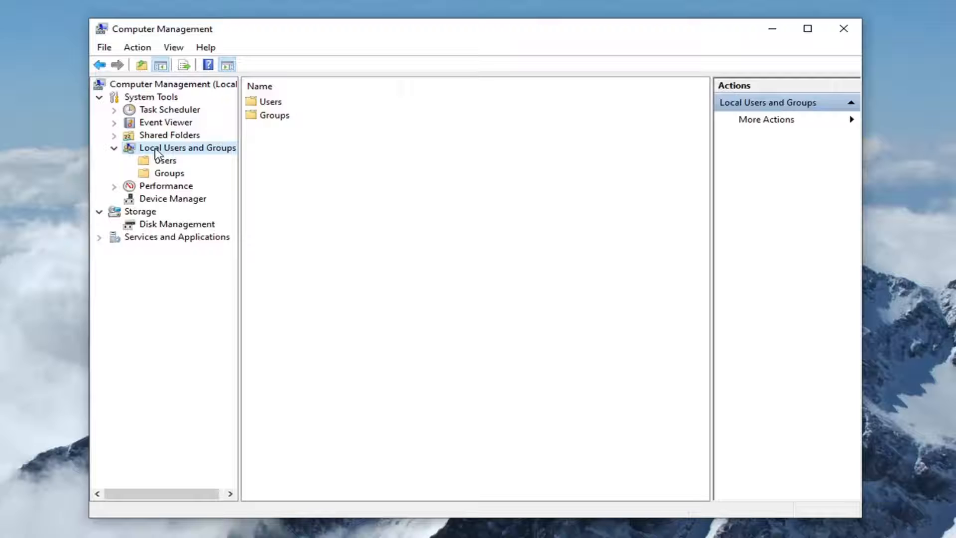
pyautogui.click(165, 160)
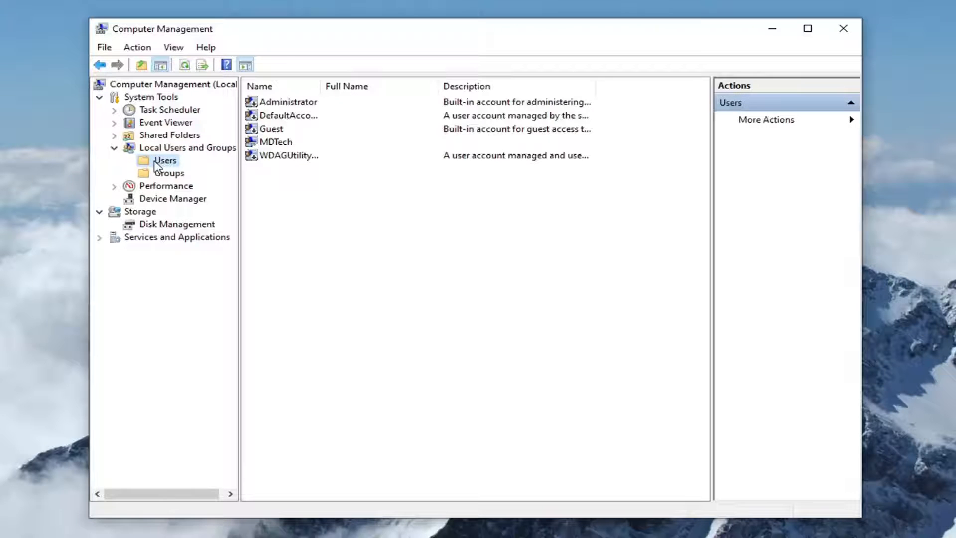
pyautogui.rightClick(164, 160)
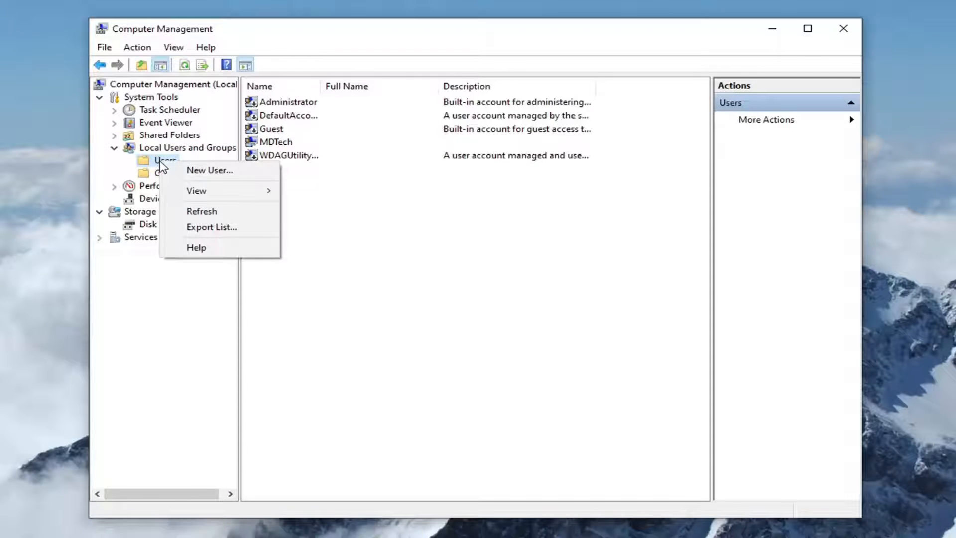
pyautogui.moveTo(209, 171)
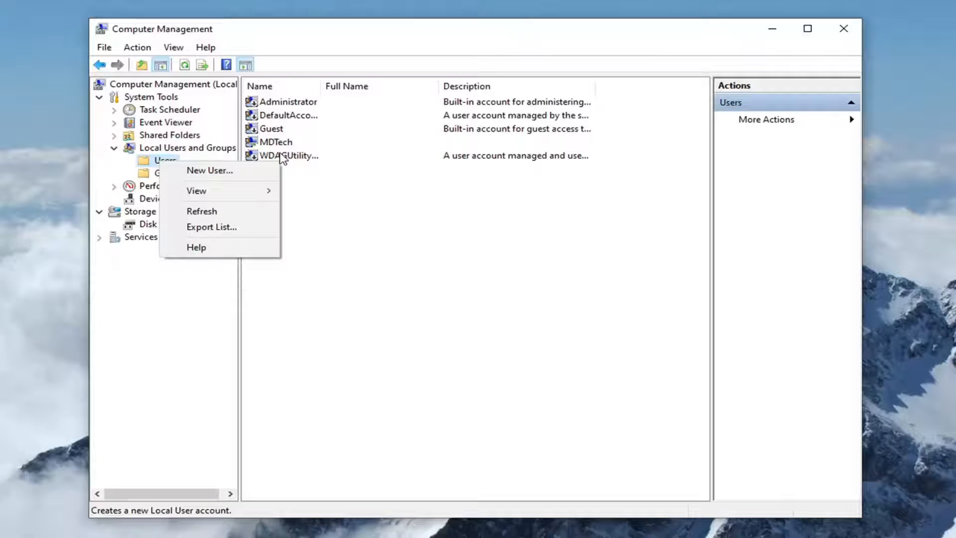
pyautogui.moveTo(209, 170)
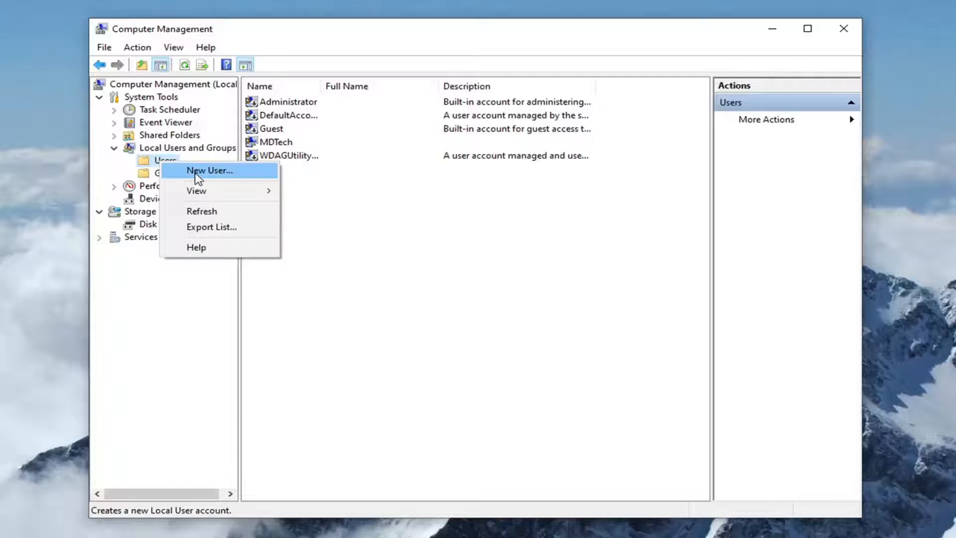
# - Start a new user named 'MDTech Two' with full name 'ac'
pyautogui.click(211, 171)
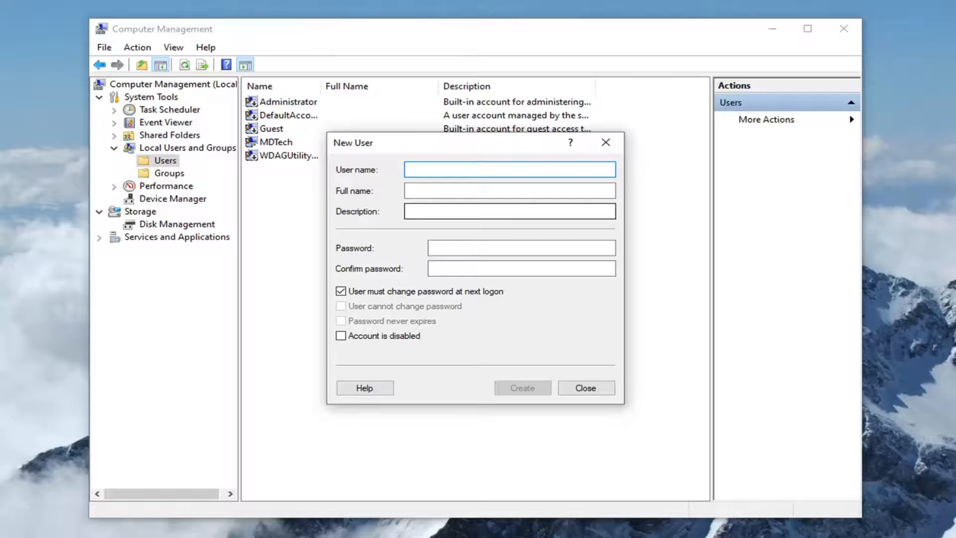
pyautogui.write('M')
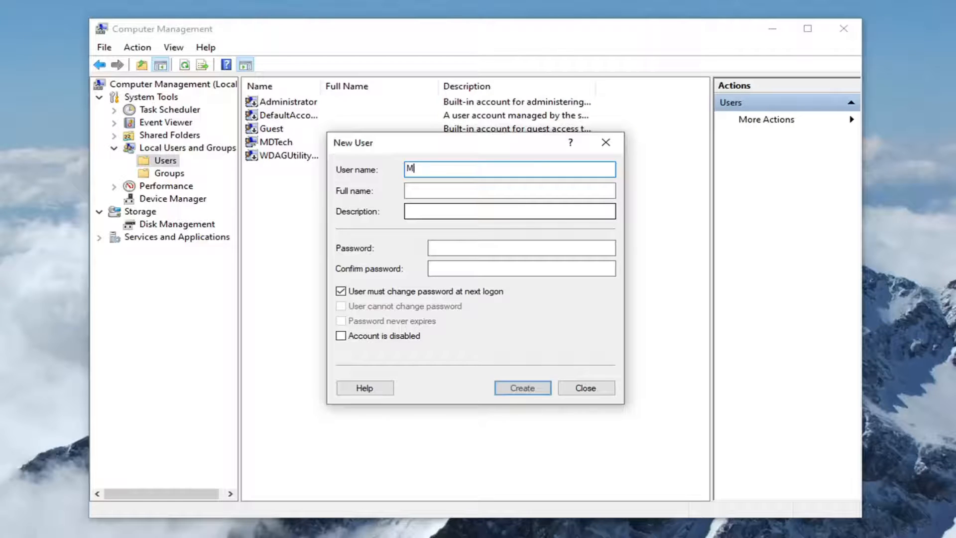
pyautogui.write('DTech')
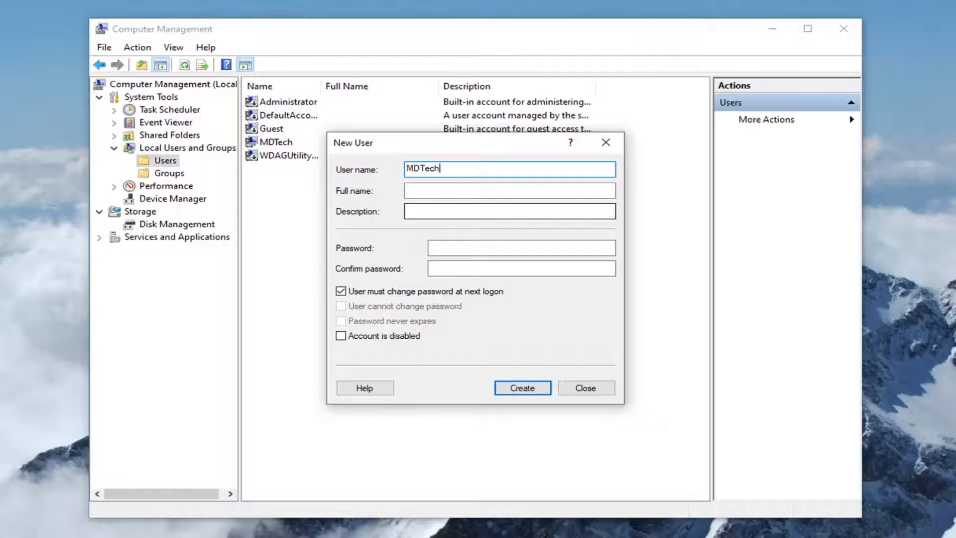
pyautogui.write('Two')
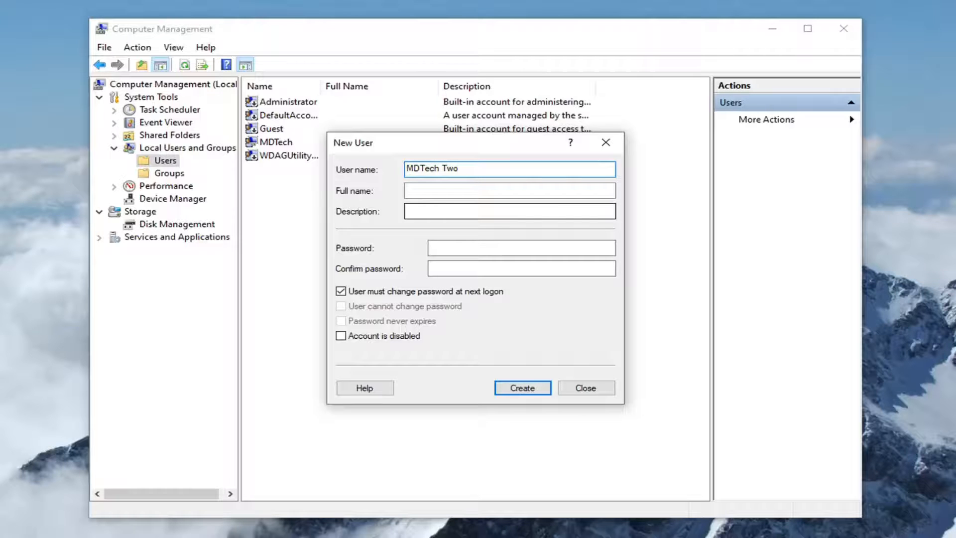
pyautogui.write('a')
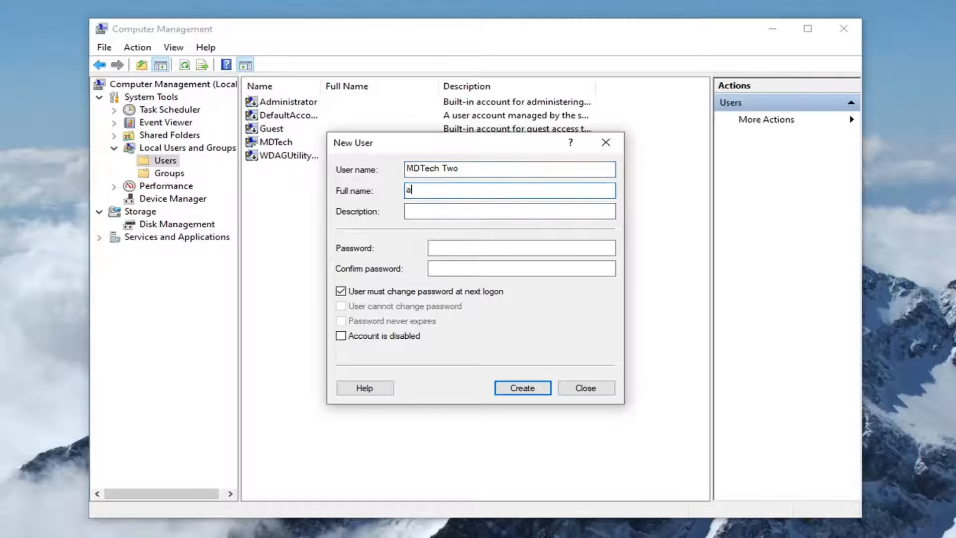
pyautogui.write('c')
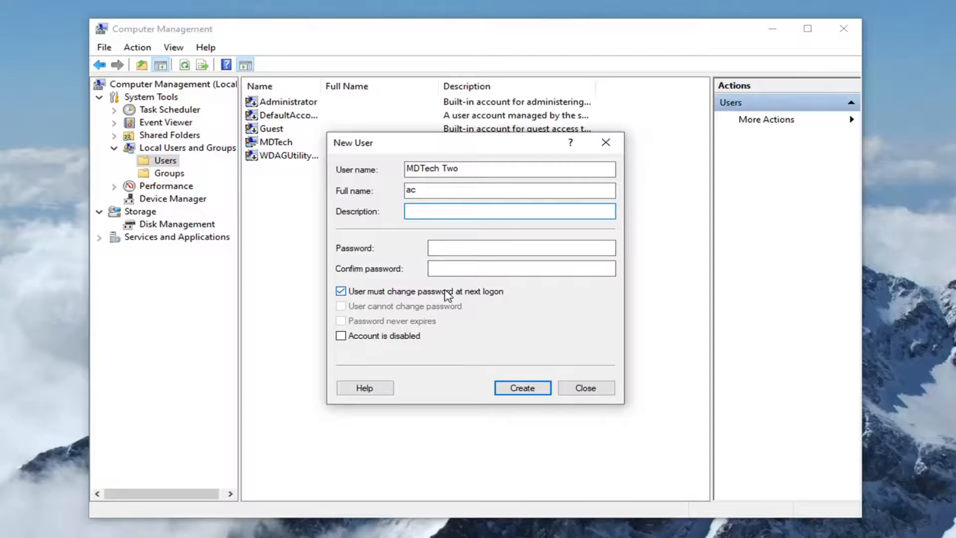
pyautogui.click(509, 211)
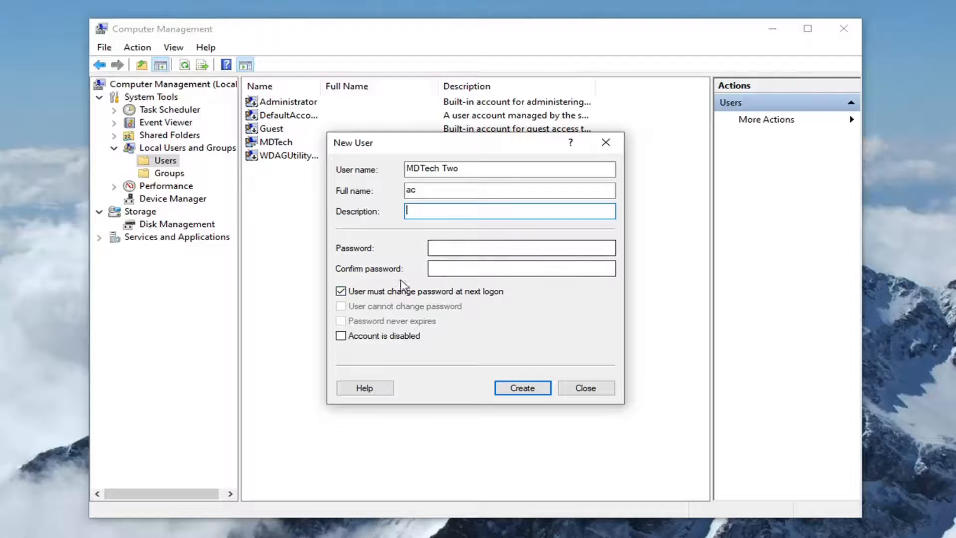
# - Create the account with no password and no forced password change at next logon
pyautogui.click(340, 291)
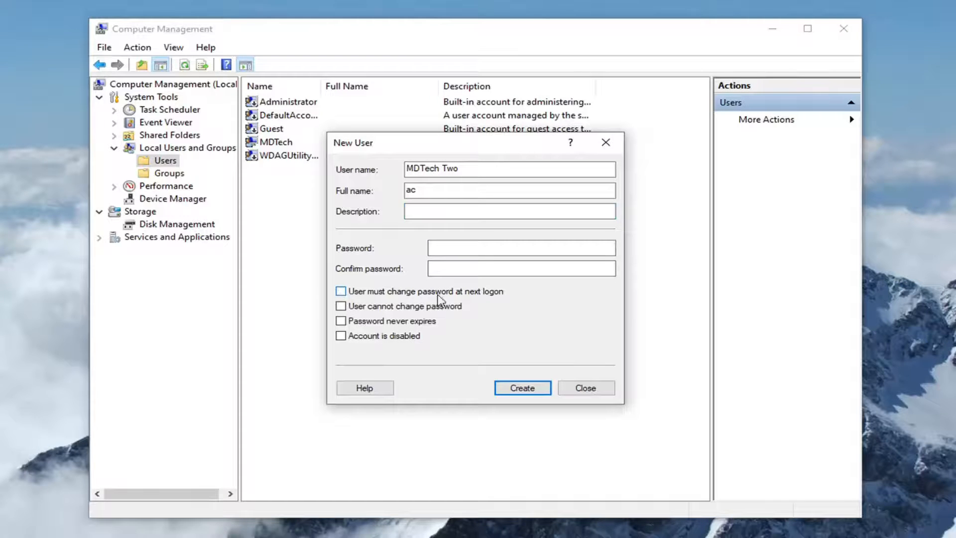
pyautogui.moveTo(499, 409)
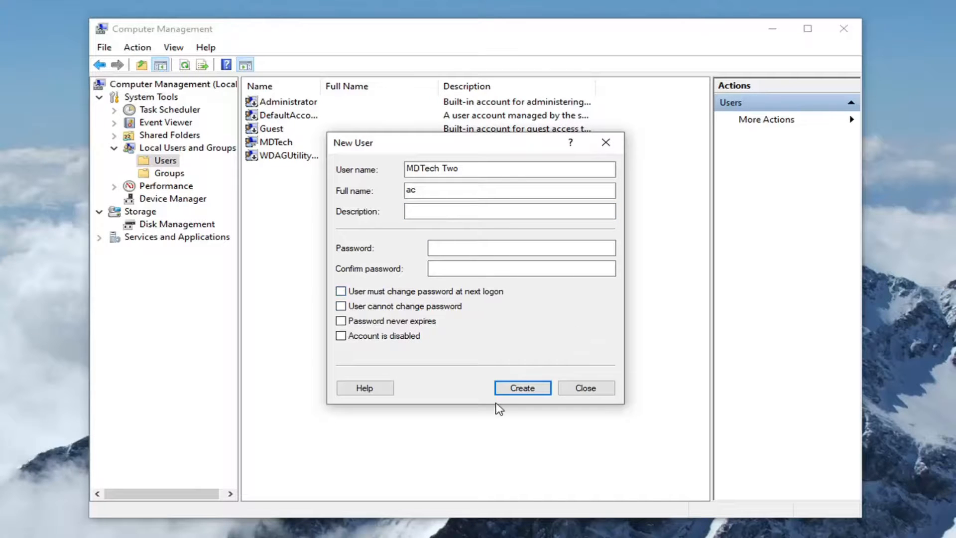
pyautogui.click(520, 387)
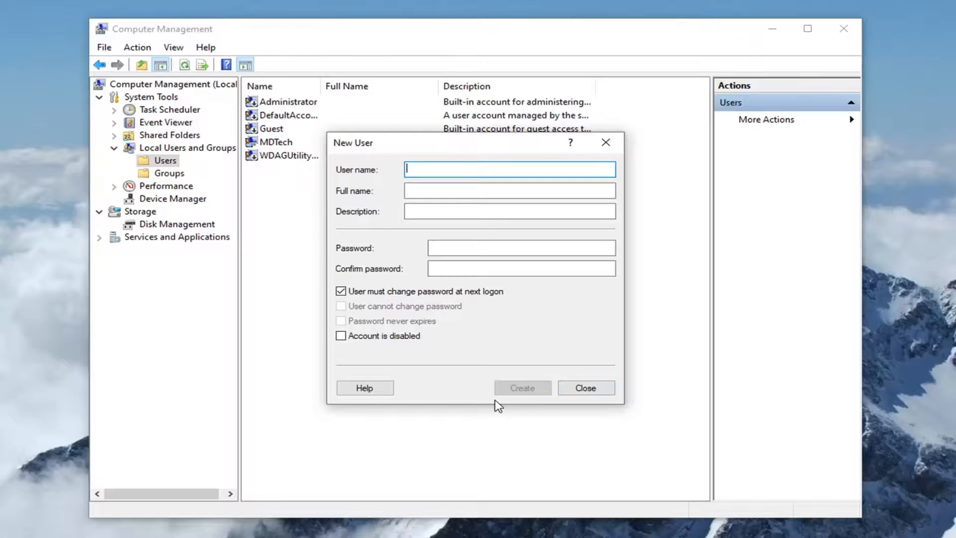
pyautogui.click(584, 388)
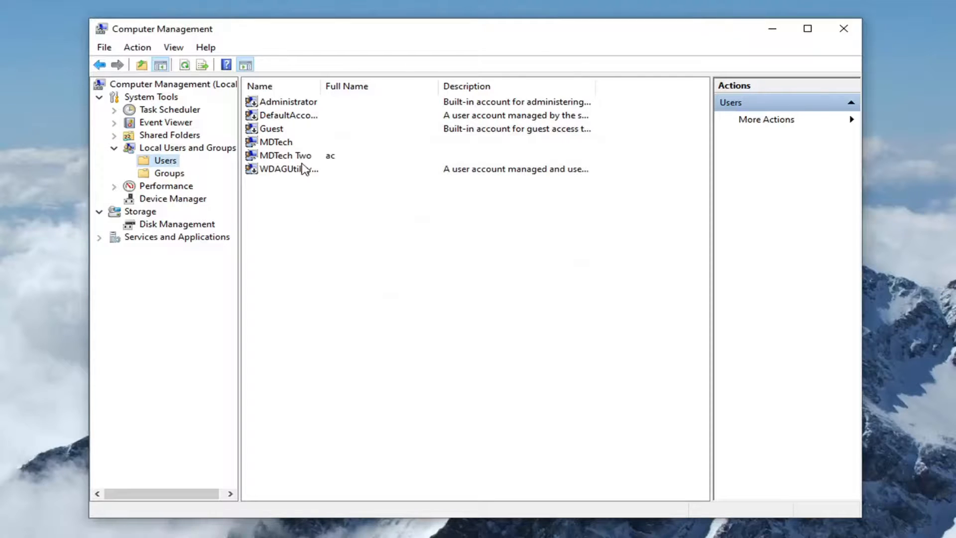
# - Review the existing MDTech account's general properties
pyautogui.click(285, 155)
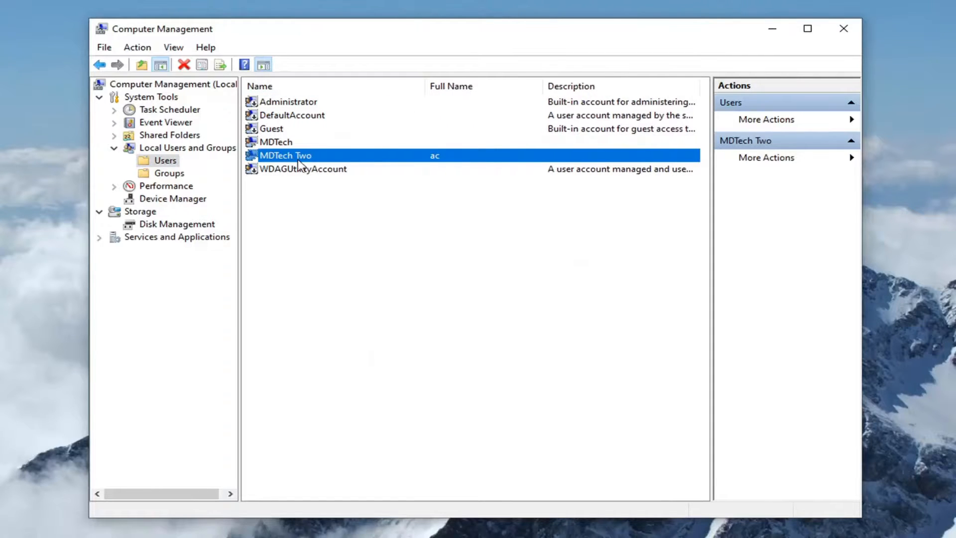
pyautogui.moveTo(302, 175)
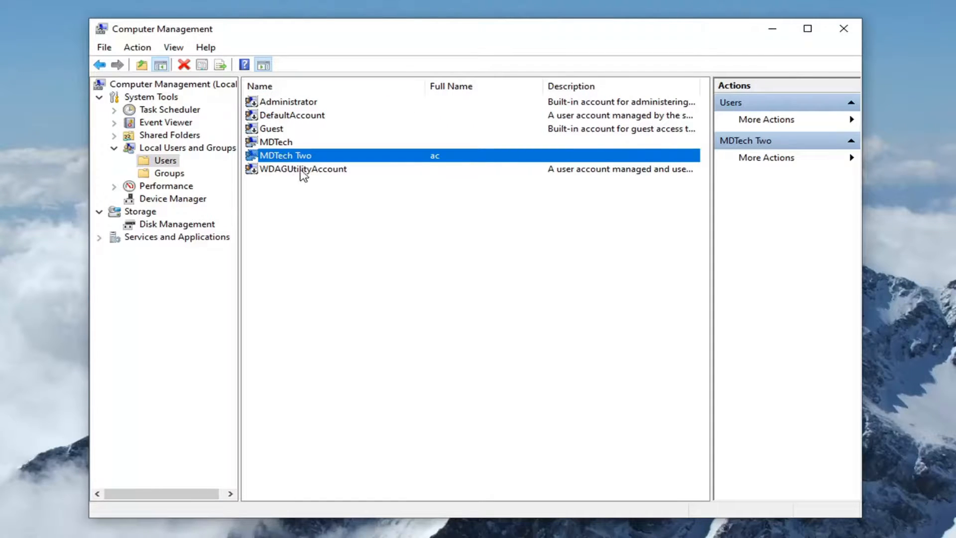
pyautogui.click(275, 141)
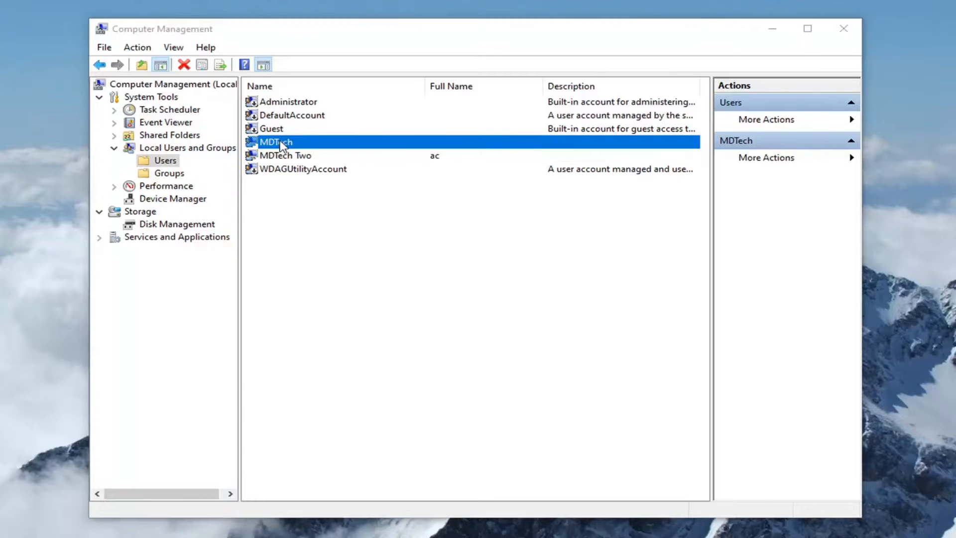
pyautogui.doubleClick(275, 142)
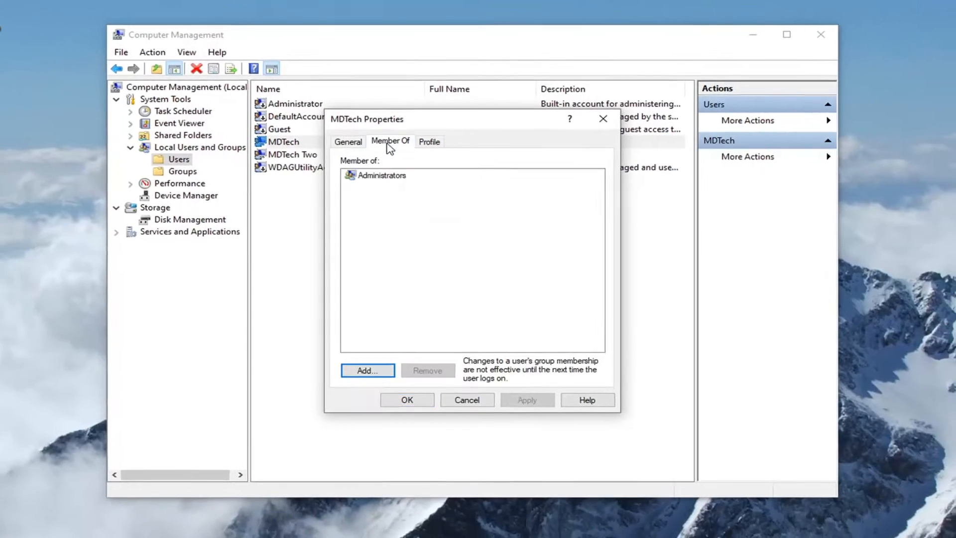
pyautogui.click(355, 140)
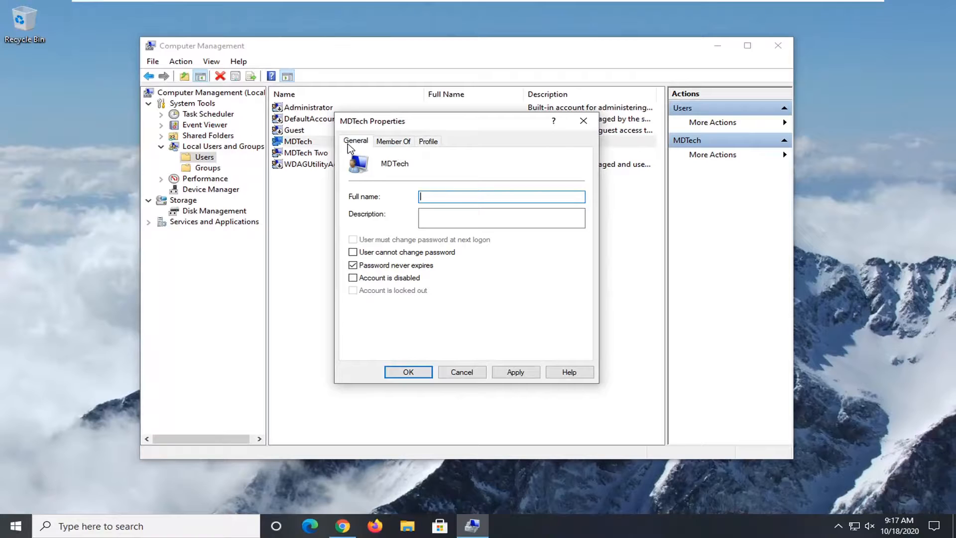
pyautogui.moveTo(458, 363)
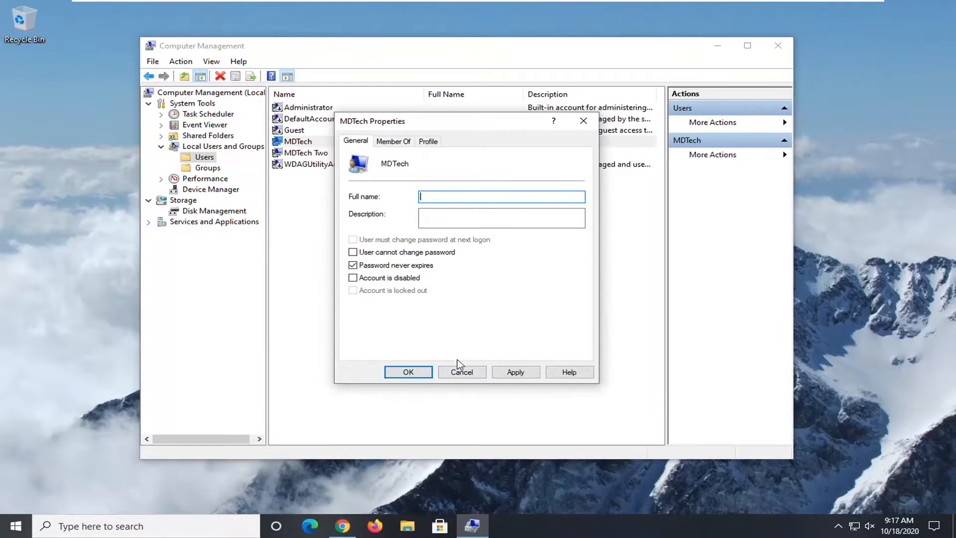
# - Choose Set Password for MDTech Two, bringing up the reset warning
pyautogui.rightClick(297, 152)
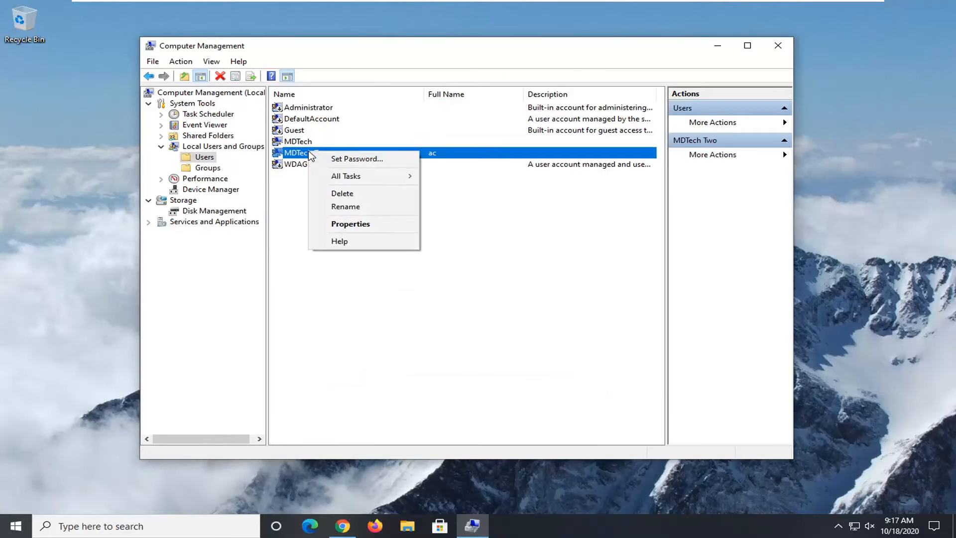
pyautogui.moveTo(356, 158)
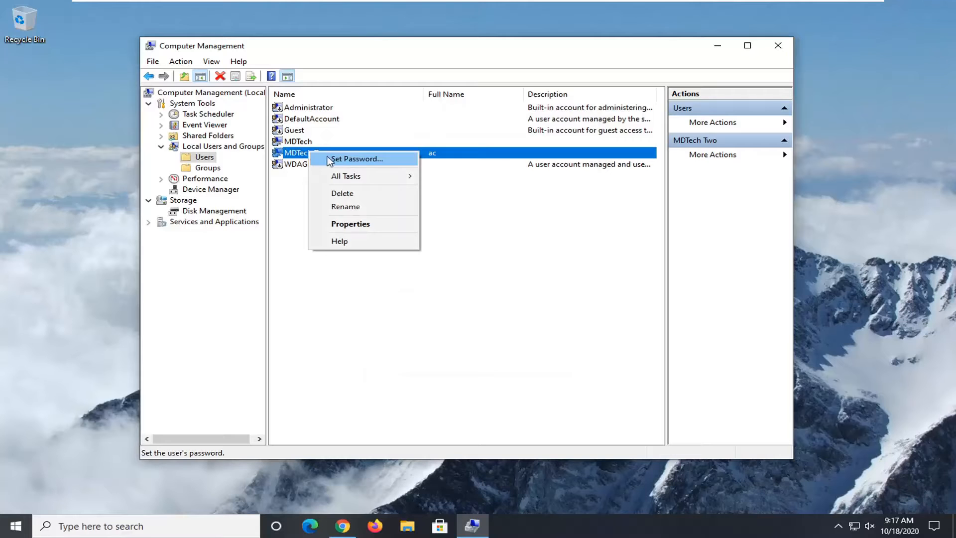
pyautogui.click(356, 158)
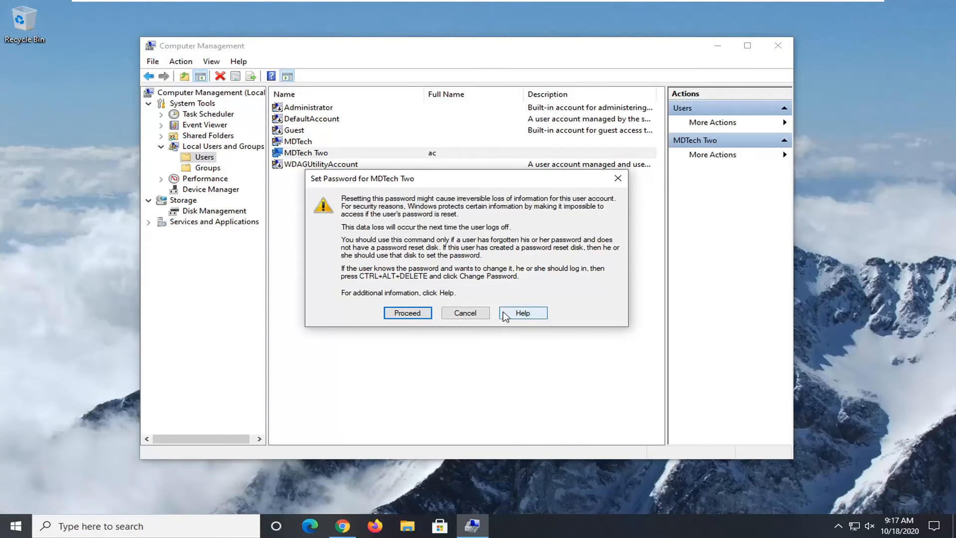